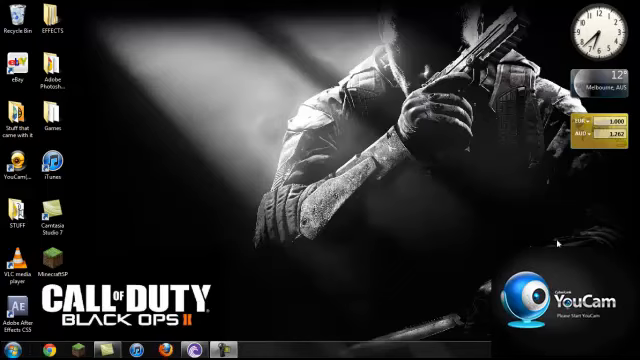
pyautogui.moveTo(275, 291)
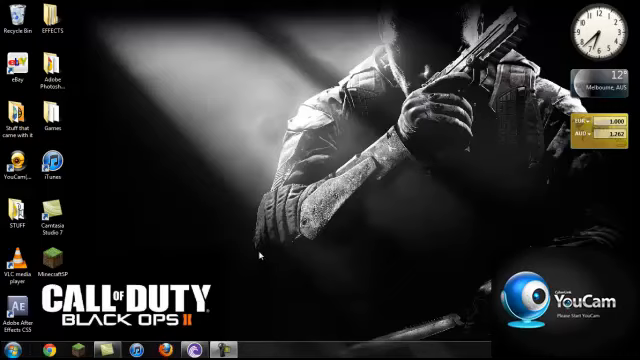
pyautogui.moveTo(262, 256)
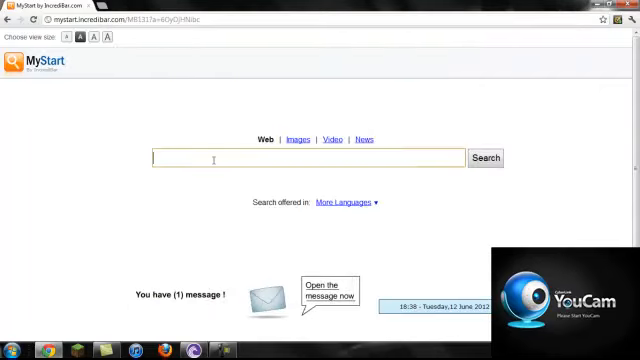
# - Enter bittorrent in the MyStart search box to get web results for it
pyautogui.write('bit')
pyautogui.write('piratatebay.org')
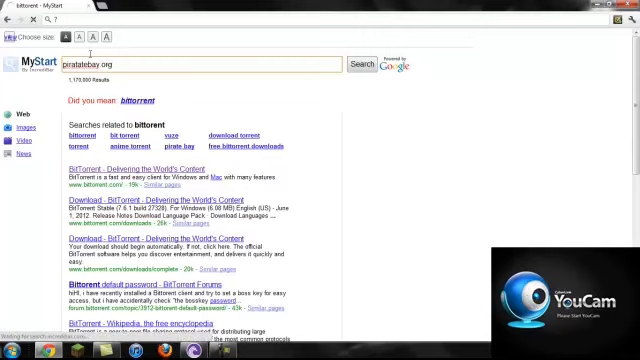
# - Go to The Pirate Bay and enter harry potter in its search via the suggestion
pyautogui.click(362, 61)
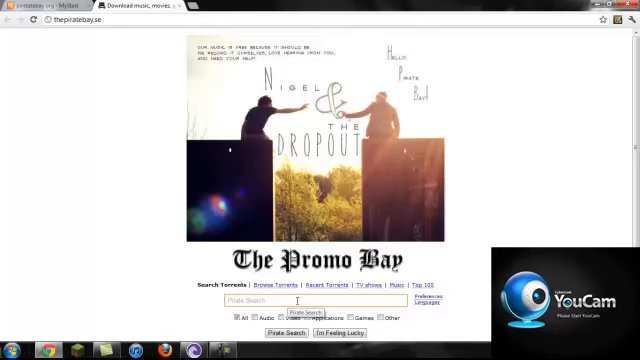
pyautogui.write('harry')
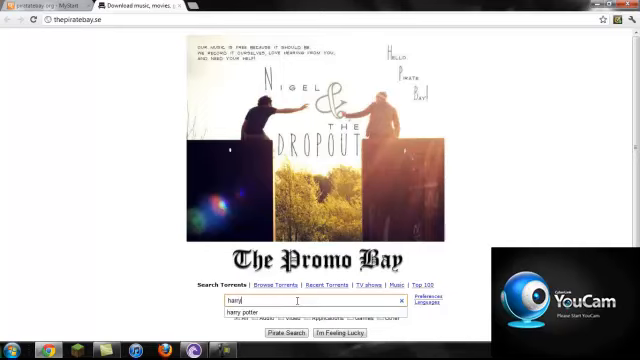
pyautogui.click(245, 316)
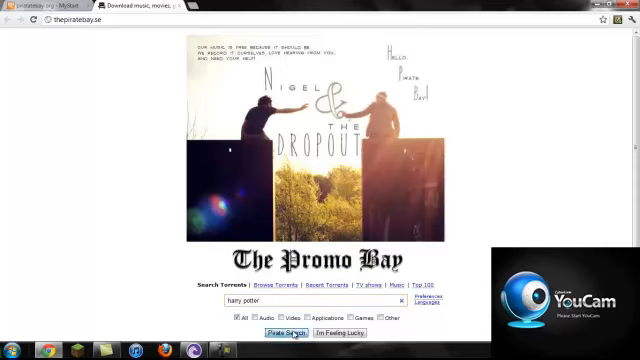
# - Run the harry potter search and view the Deathly Hallows Part 2 torrent page
pyautogui.click(288, 331)
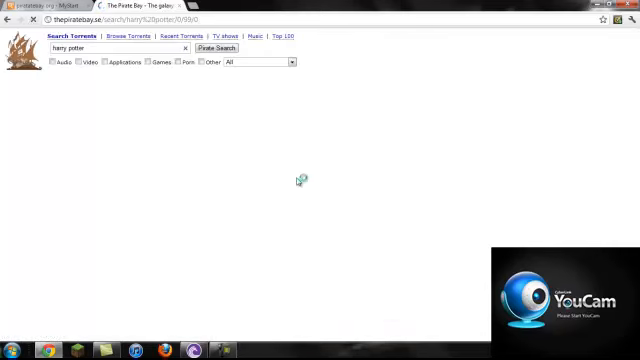
pyautogui.click(215, 48)
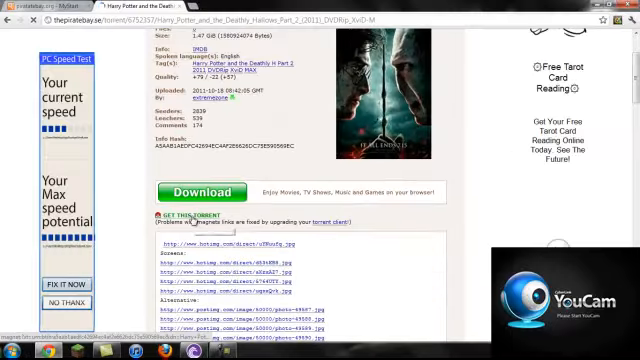
pyautogui.moveTo(186, 216)
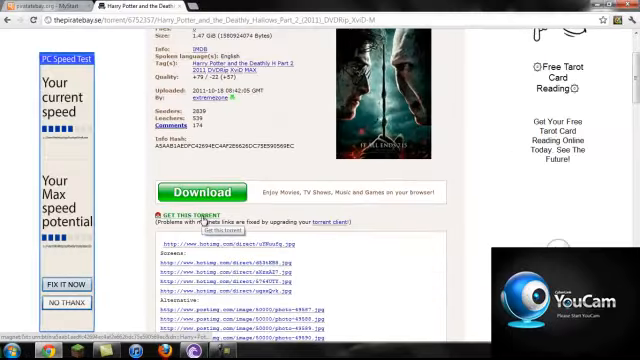
# - Scroll the torrent page down to the Get This Torrent link and user comments
pyautogui.scroll(-3)
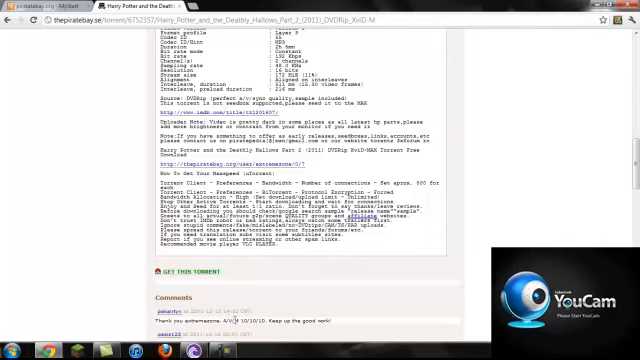
pyautogui.scroll(-3)
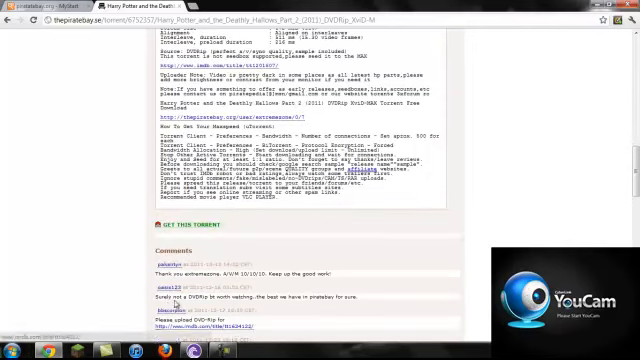